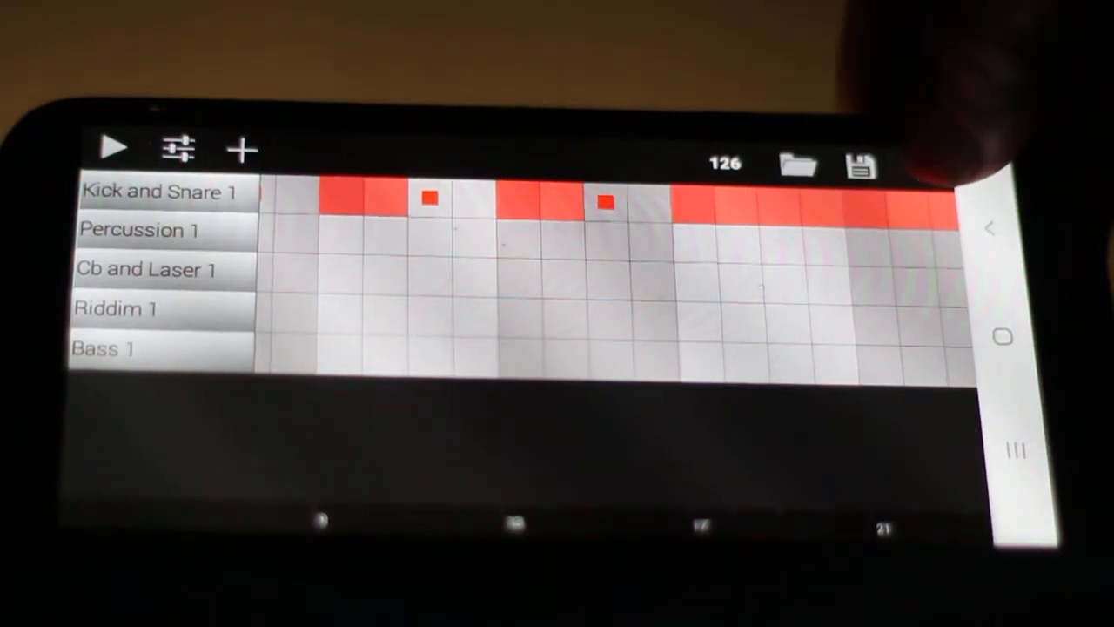
- Add a new track so the sample browser appears on the samples/Fresh folder
click(857, 165)
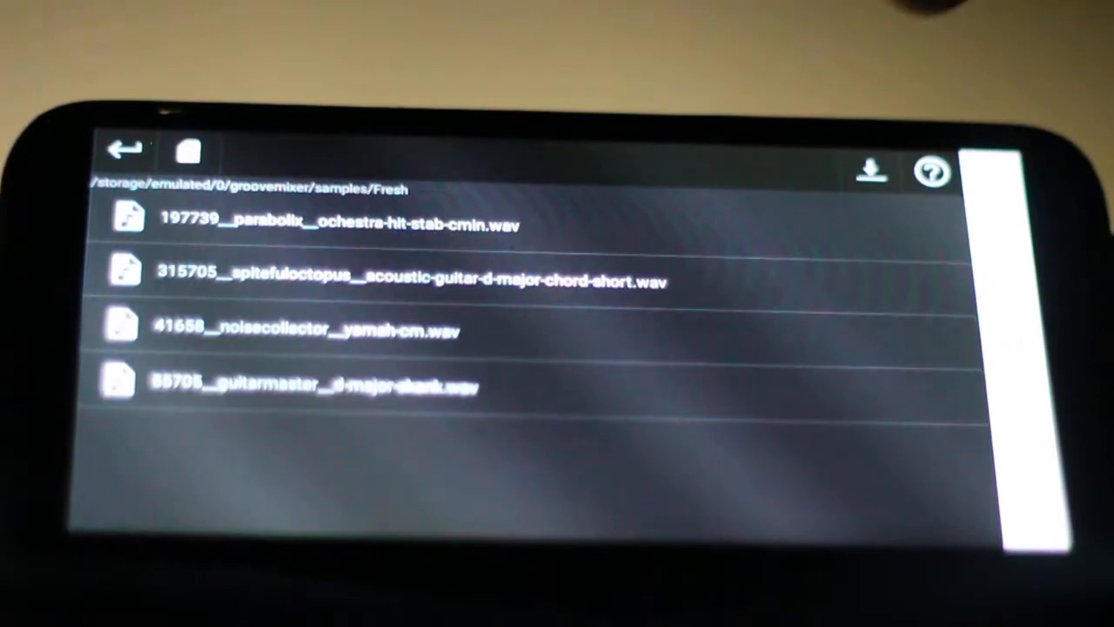
- Go back up to the main samples folder and enter the TR505 folder
click(123, 150)
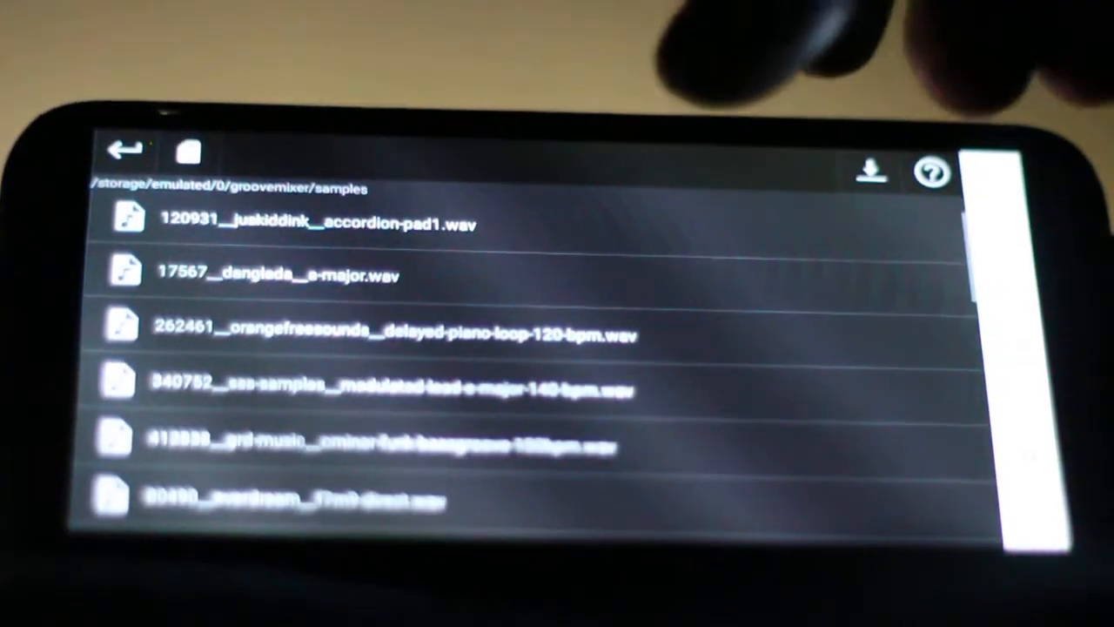
scroll(down, 3)
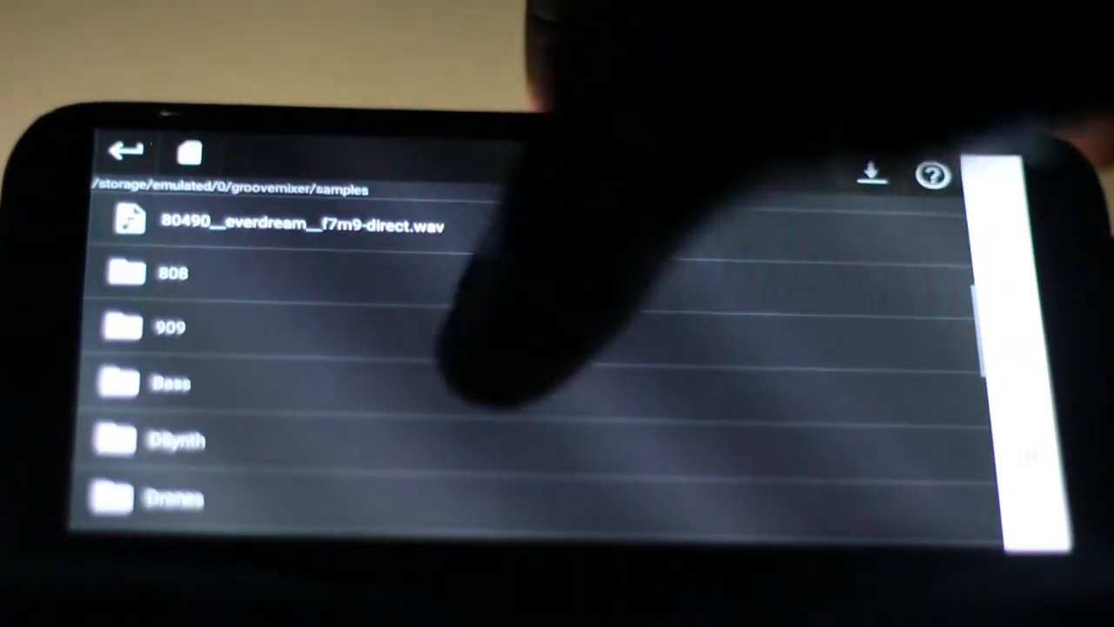
scroll(down, 3)
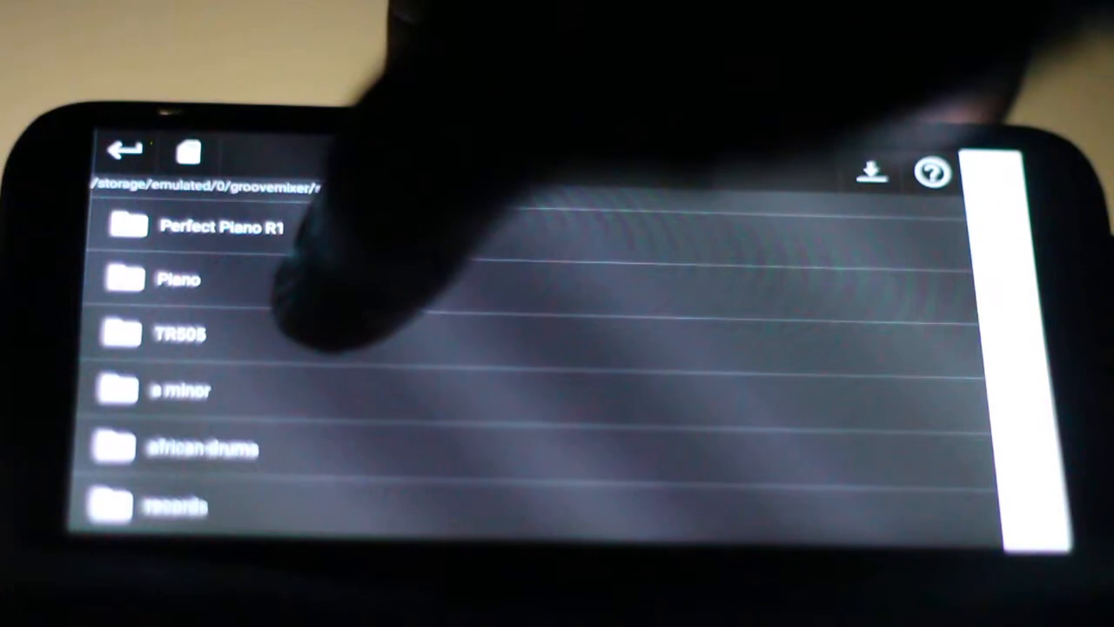
click(177, 334)
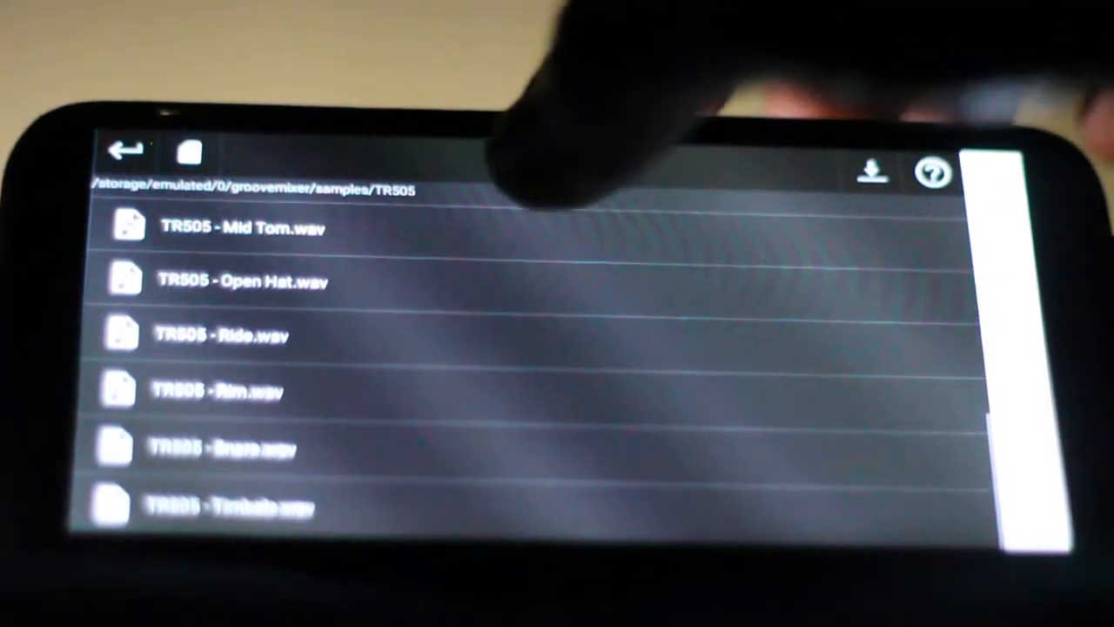
- Select TR505 - Clap.wav to reveal its add options
scroll(up, 3)
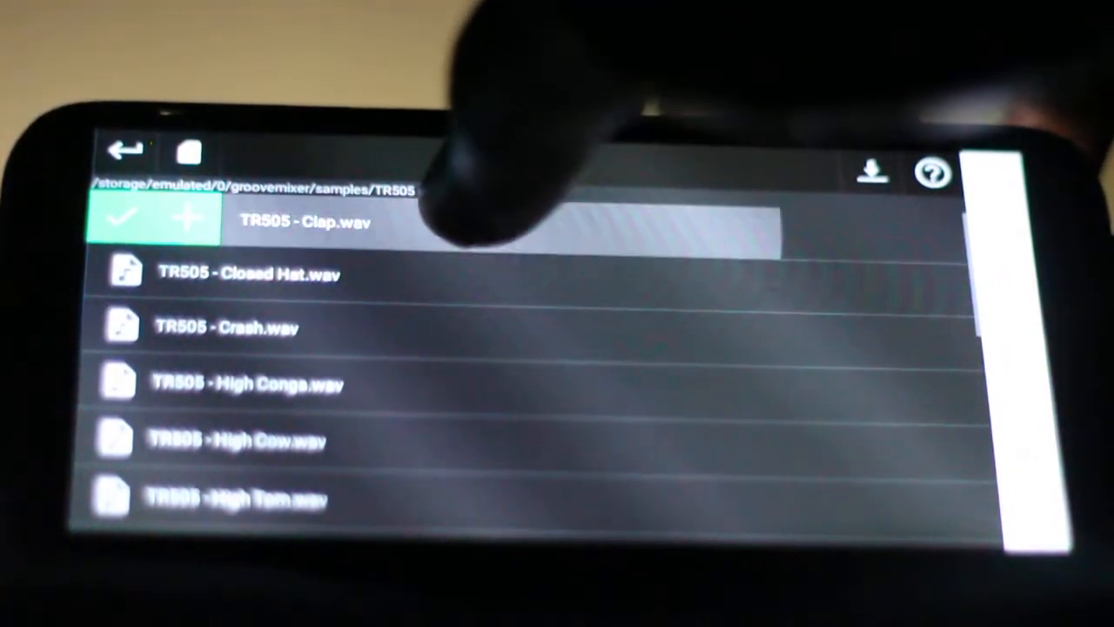
click(304, 275)
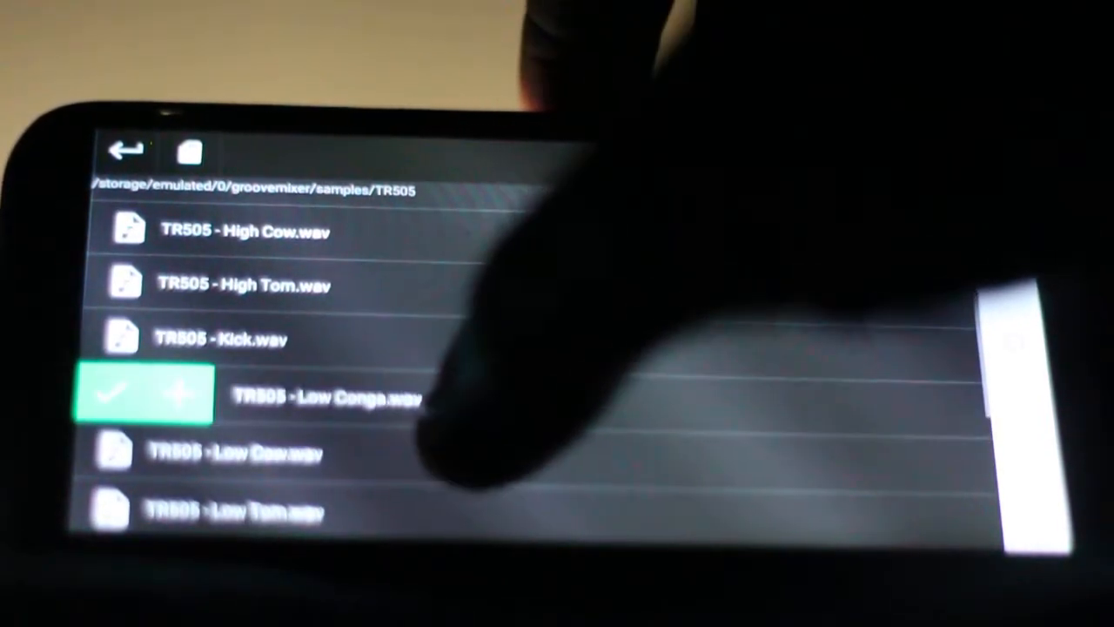
scroll(down, 3)
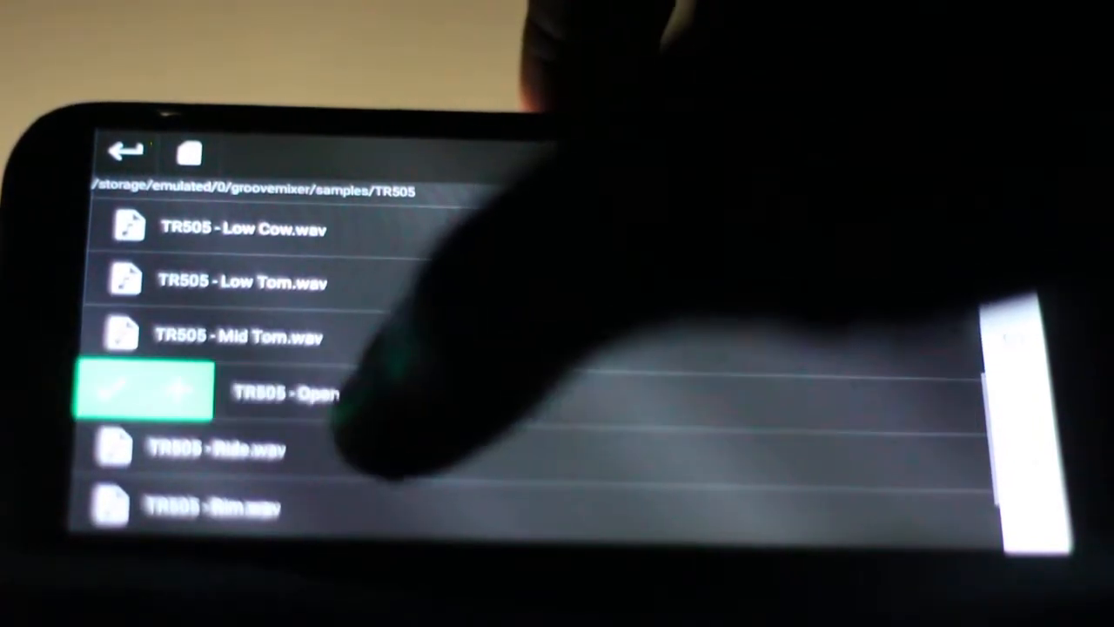
scroll(up, 3)
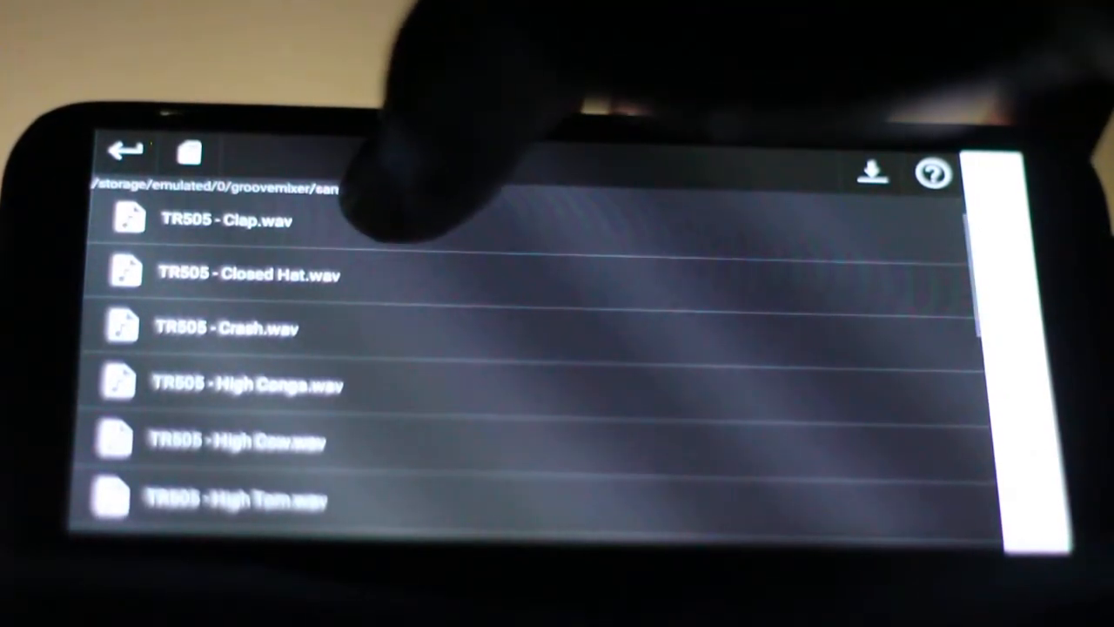
- Add TR505 - Clap.wav as the groove's first track
click(217, 219)
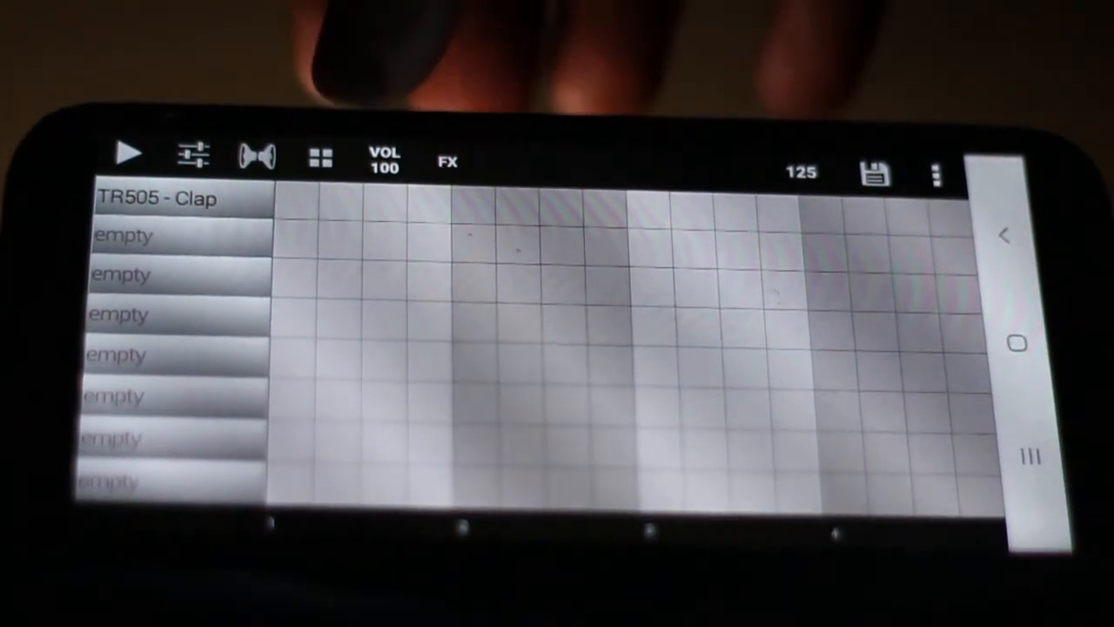
- Fill the first step of the Clap track and start playback
click(294, 199)
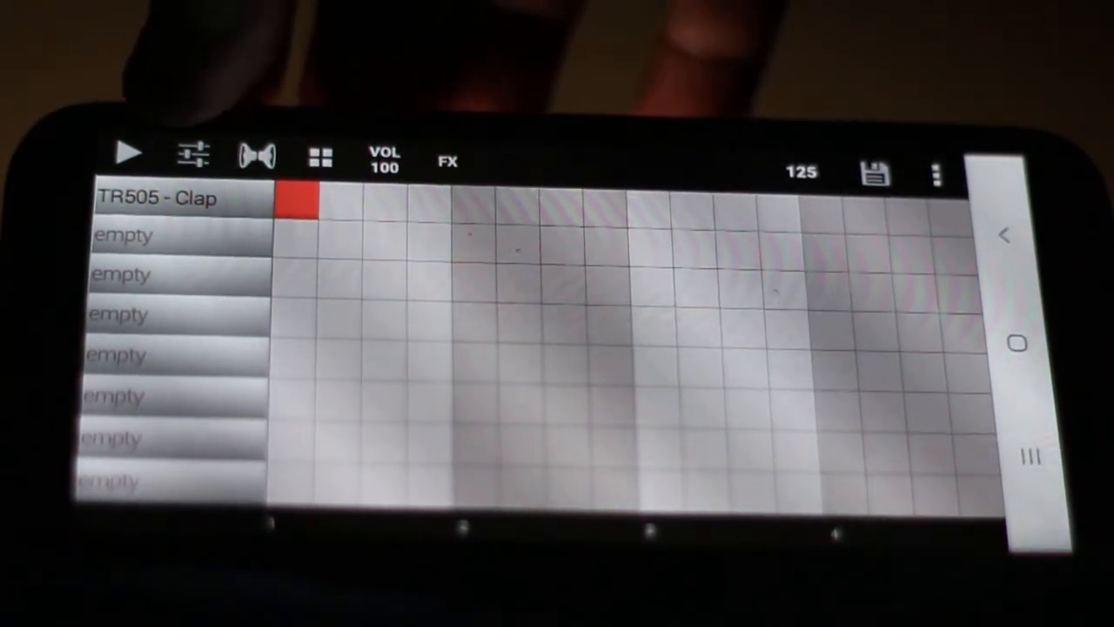
click(129, 155)
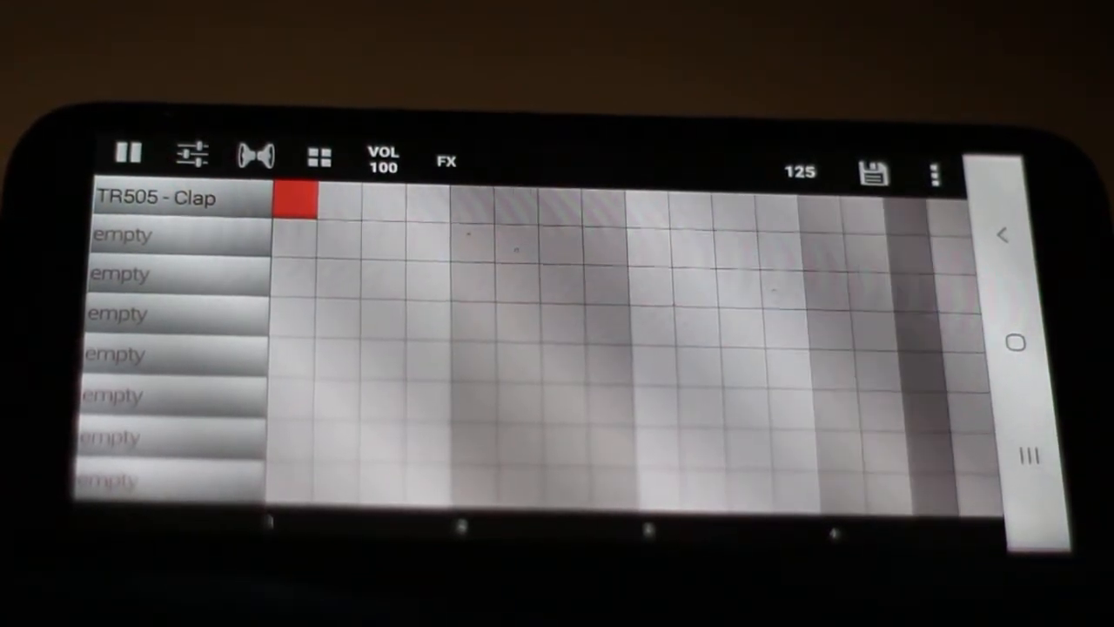
click(317, 155)
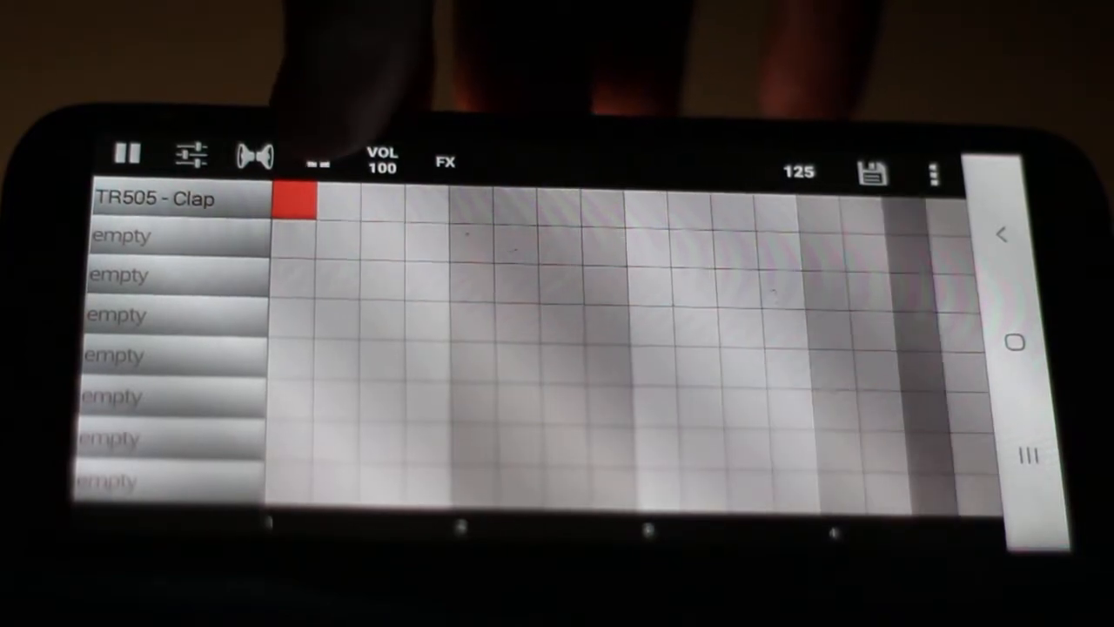
click(317, 154)
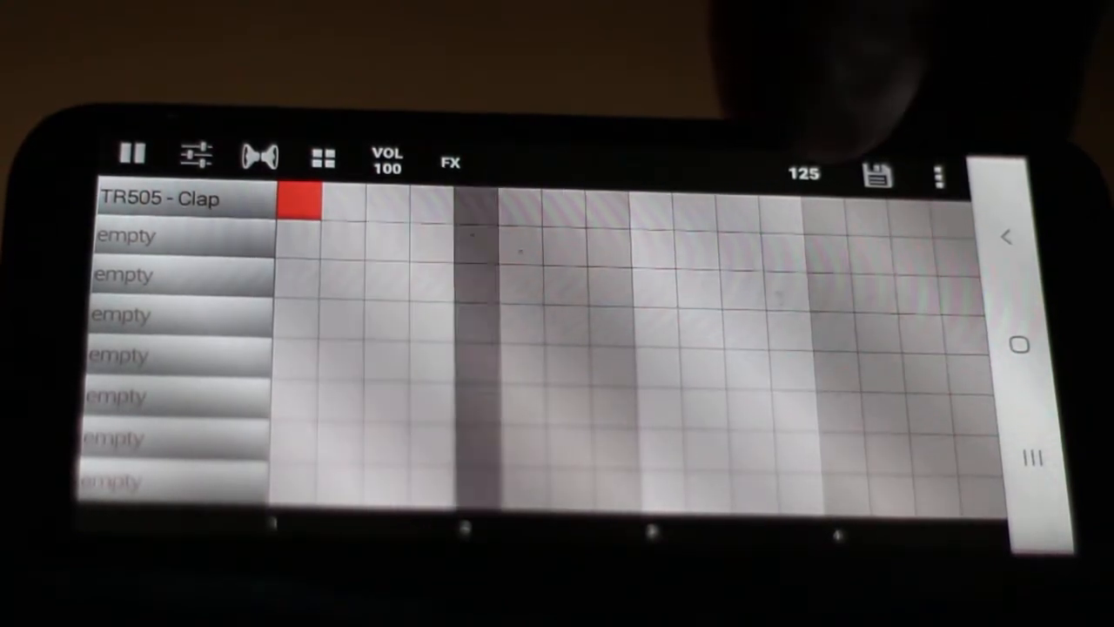
- Set the tempo to 145 BPM and add more clap hits along the Clap row
click(800, 174)
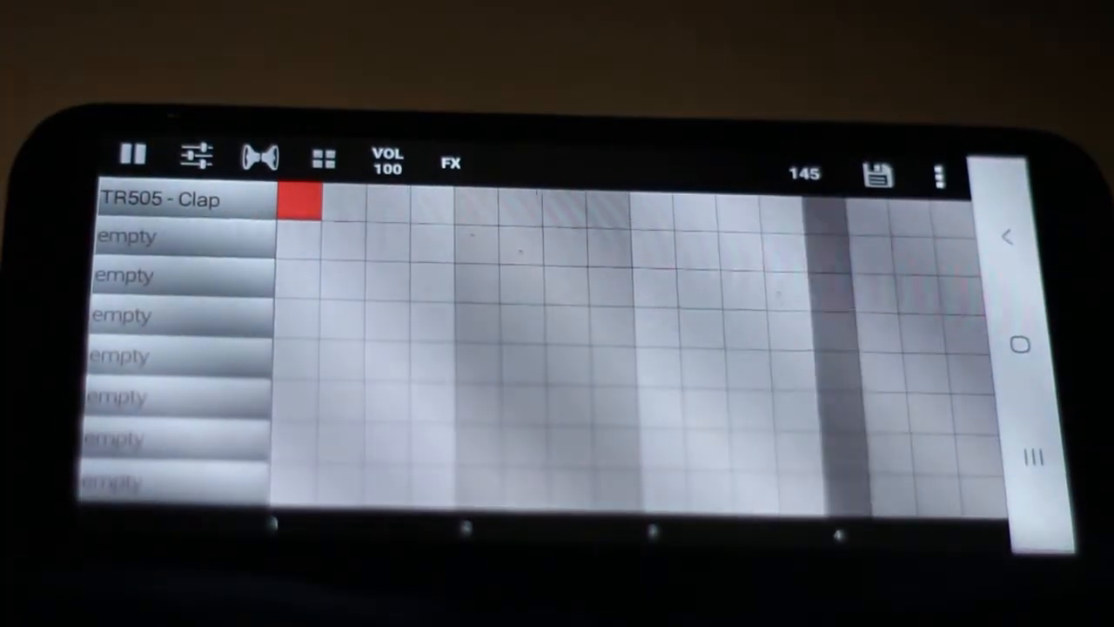
click(433, 202)
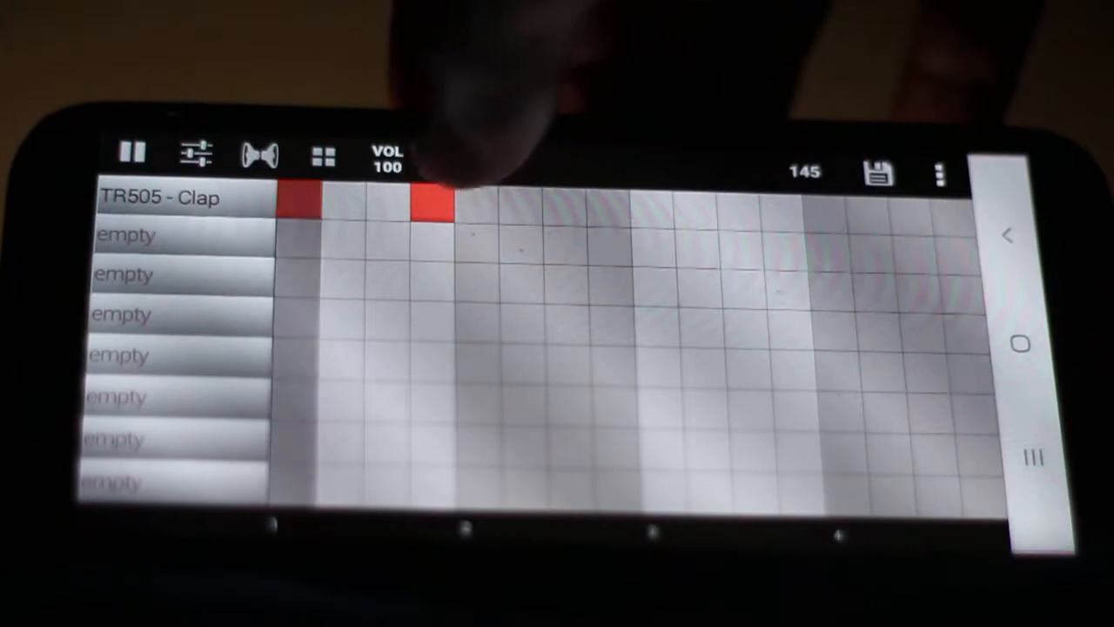
click(449, 162)
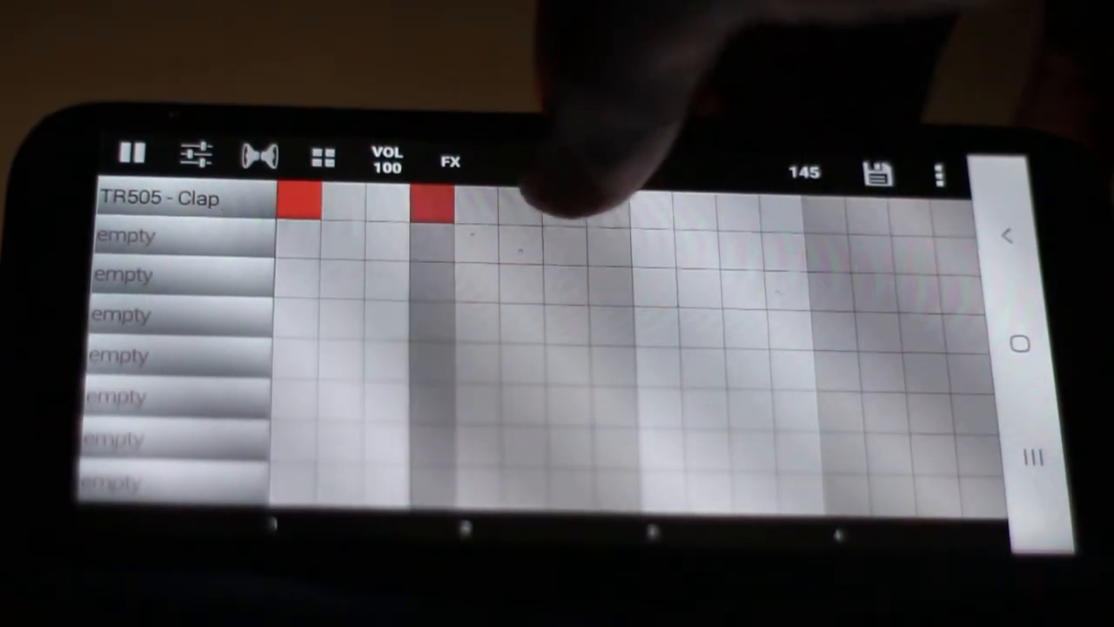
click(557, 205)
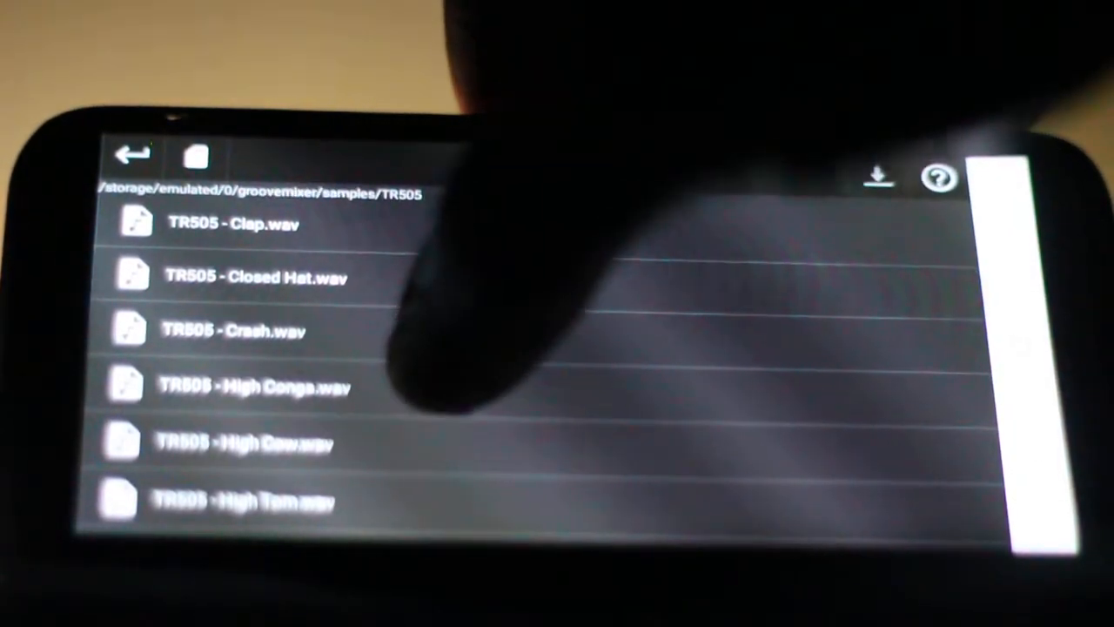
- Scroll the TR505 list to reach TR505 - Kick.wav for the second track
scroll(down, 3)
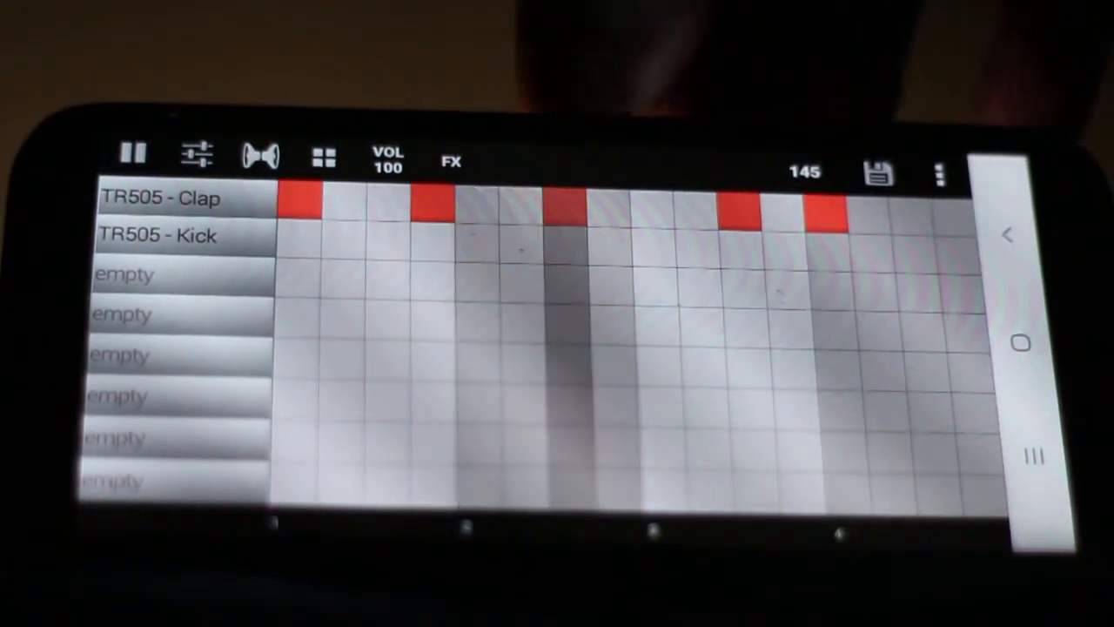
- Show the song arrangement with Pattern 1's options
click(648, 248)
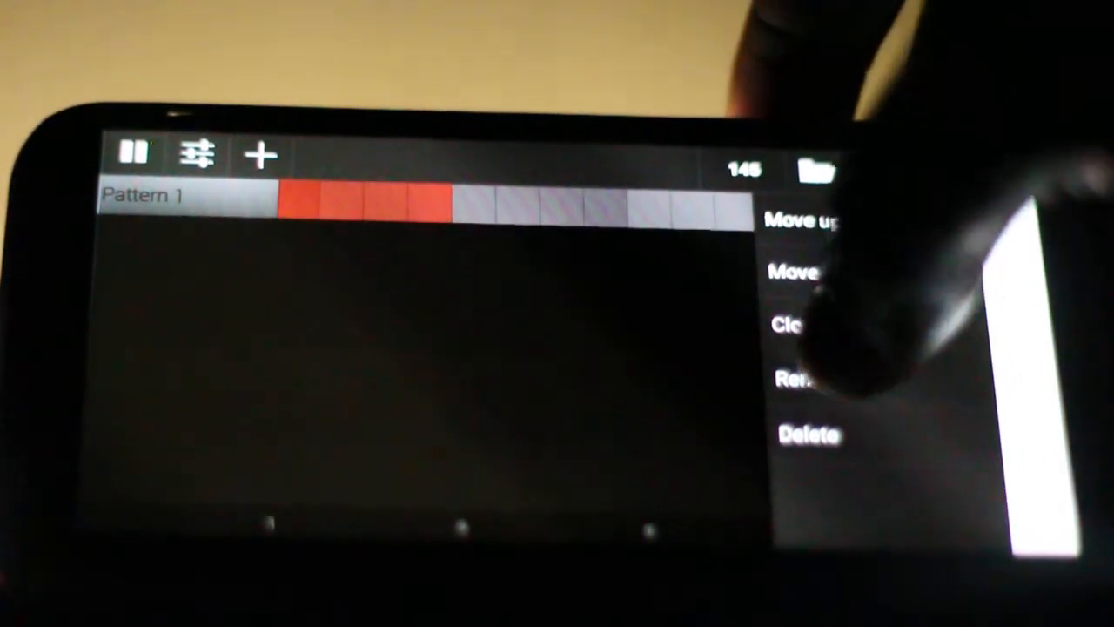
- Rename Pattern 1 to 'Riddim 1' using the suggested word and confirm
click(786, 380)
text(R)
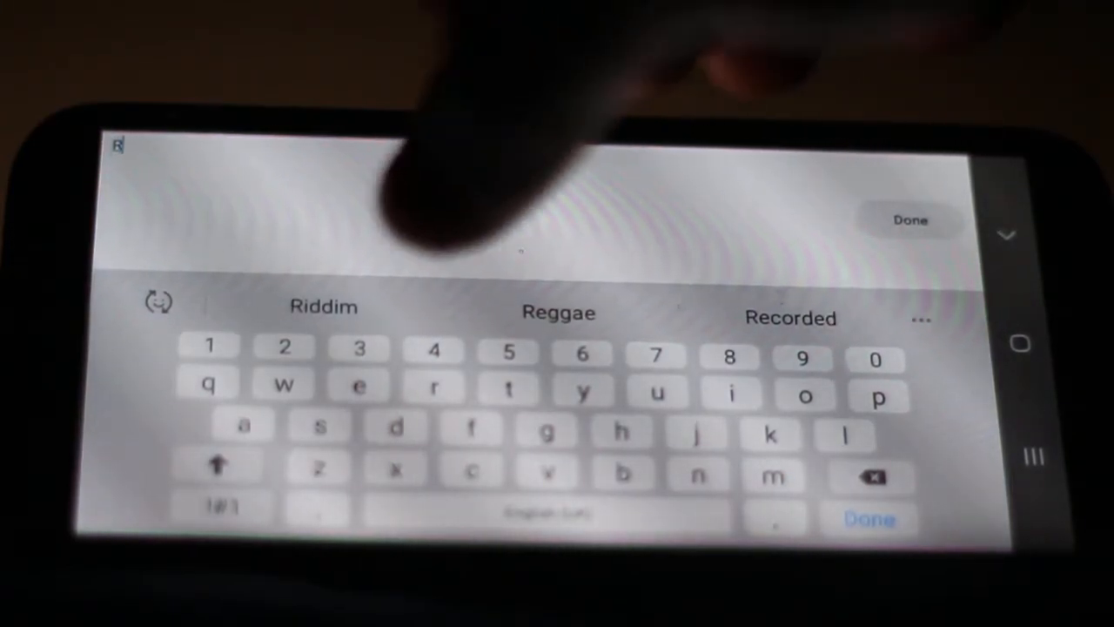
click(324, 306)
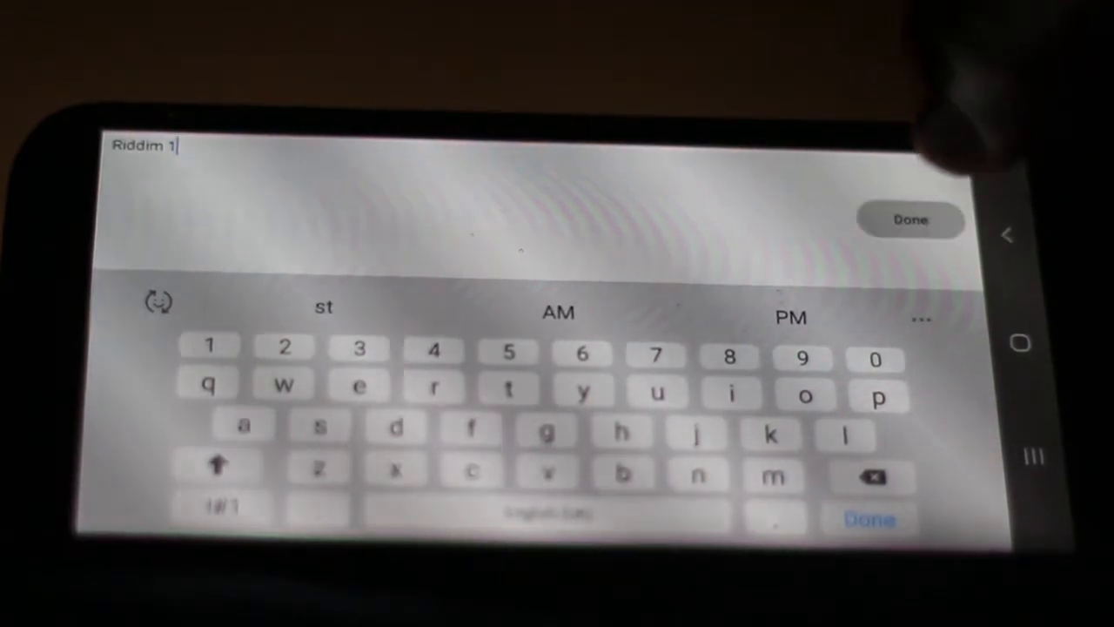
click(910, 219)
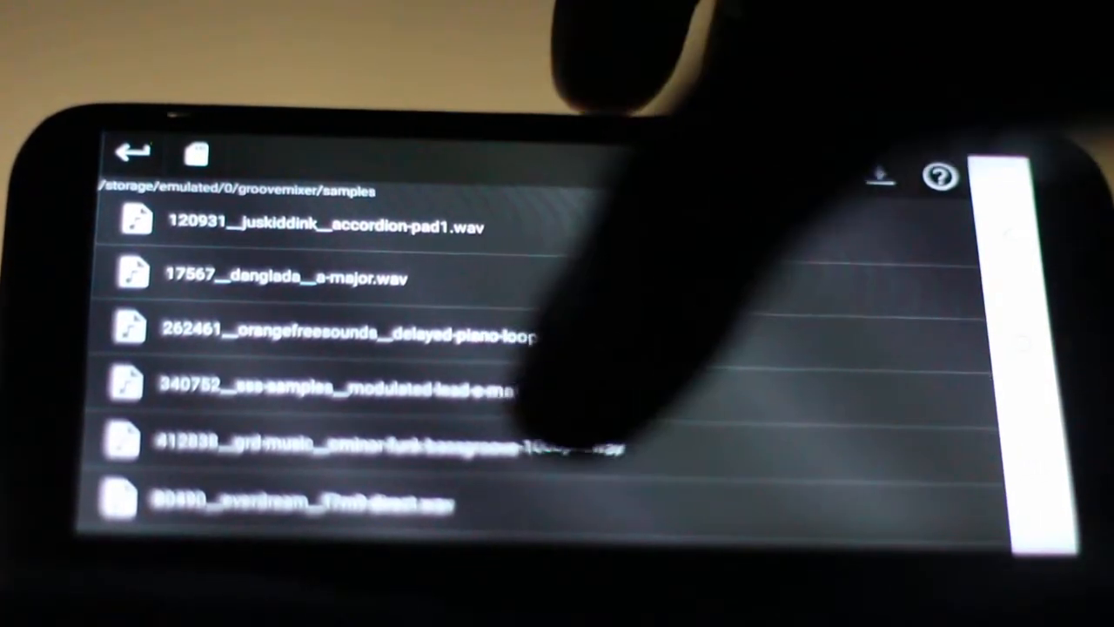
- Browse past the WAV files in the sample library and enter the Guitar folder
scroll(down, 3)
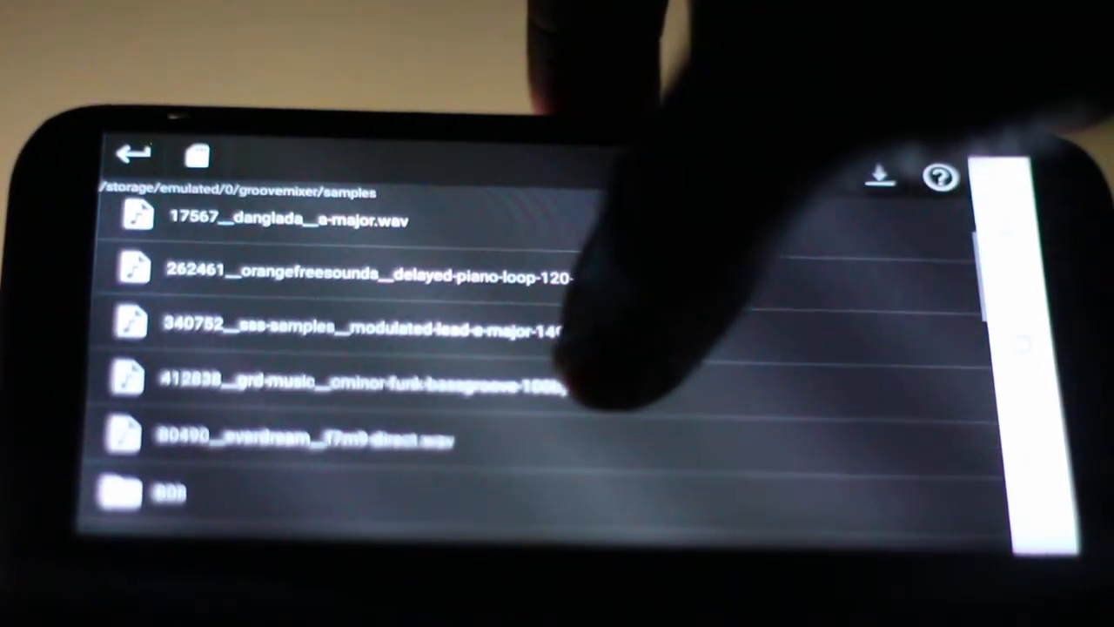
scroll(down, 3)
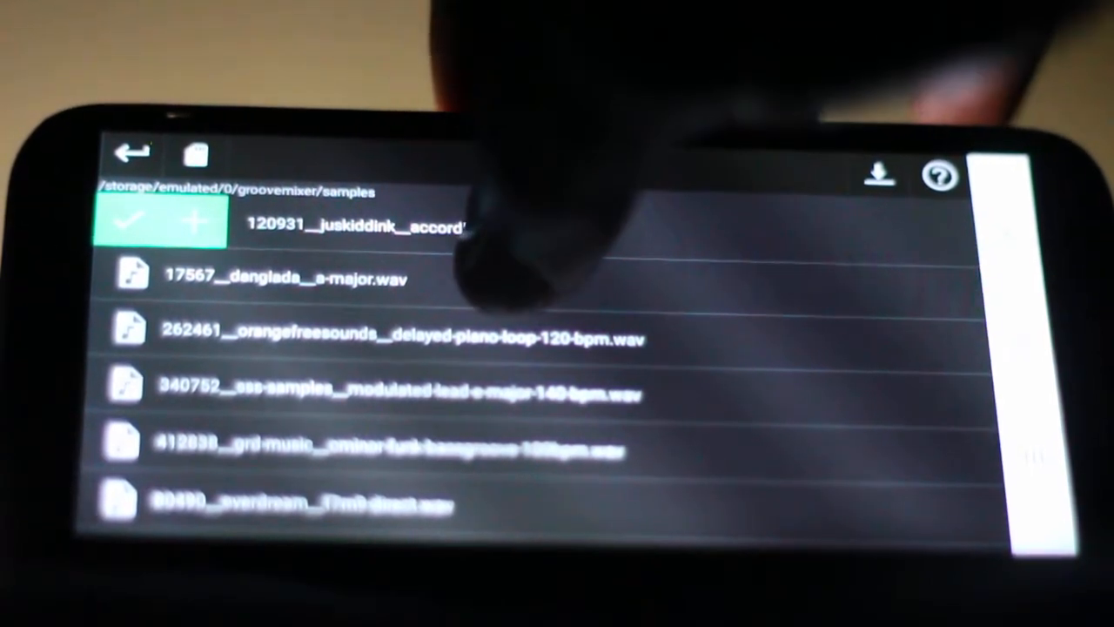
click(331, 278)
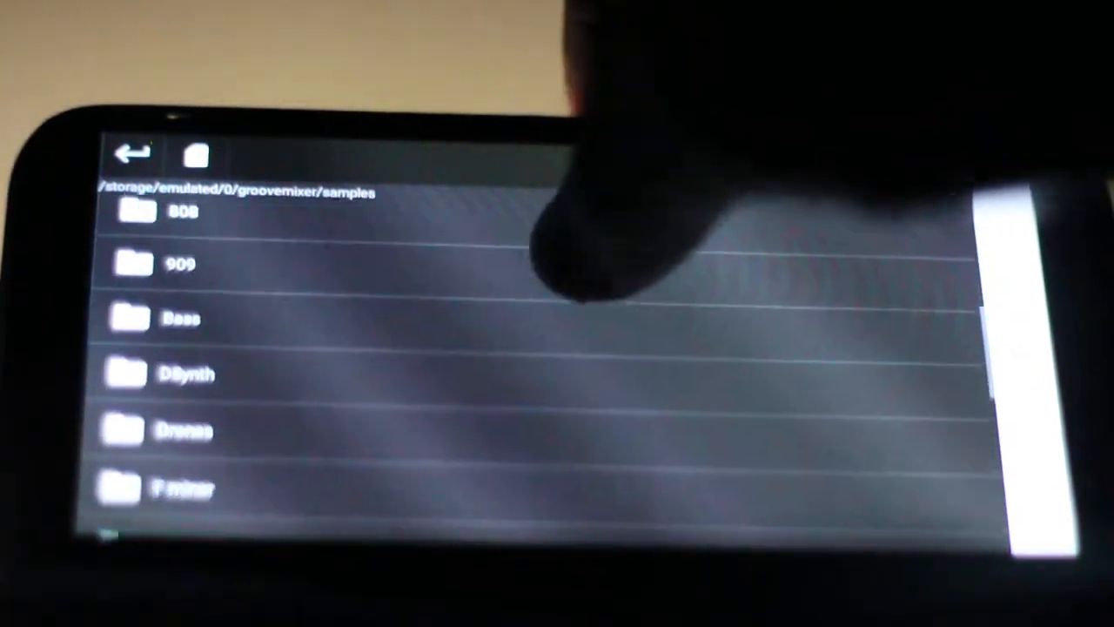
scroll(down, 3)
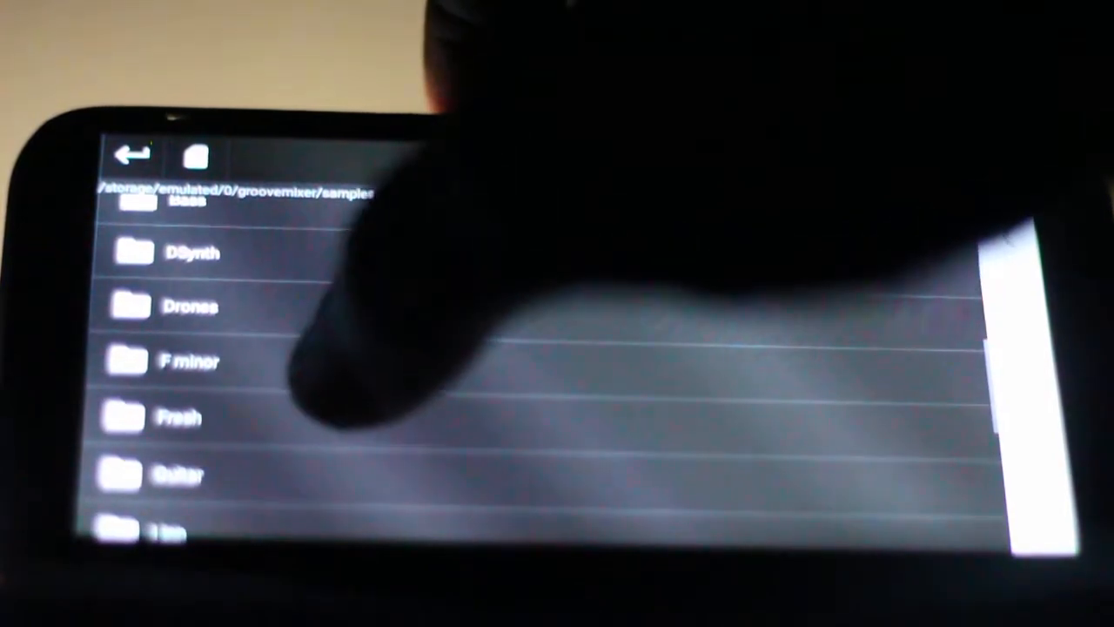
click(174, 417)
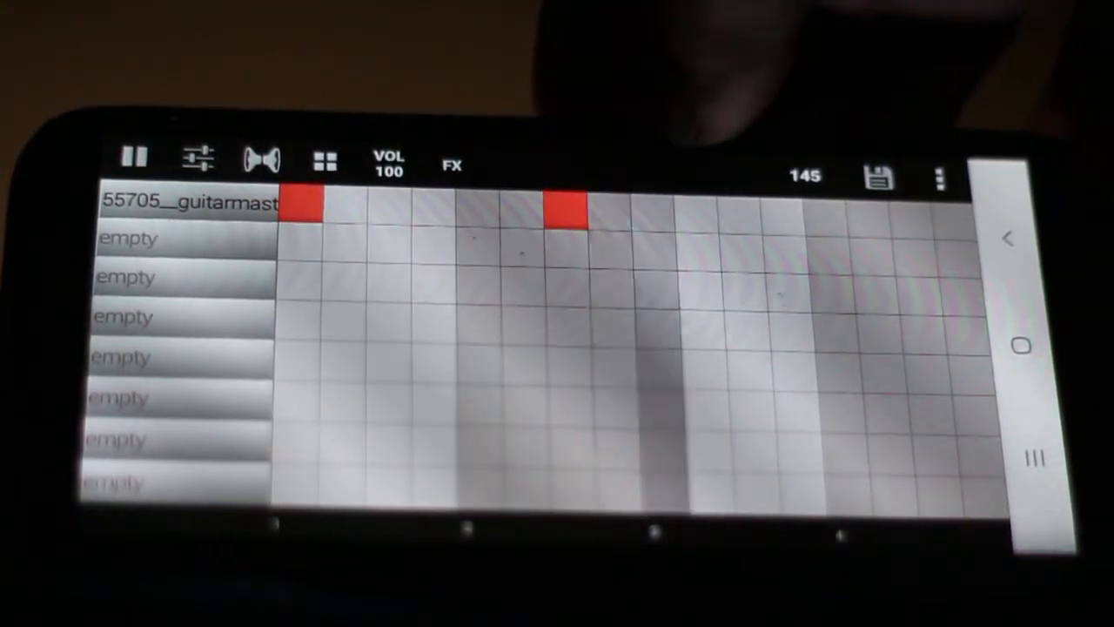
- Remove the second guitar hit, leaving only the first beat filled
click(566, 207)
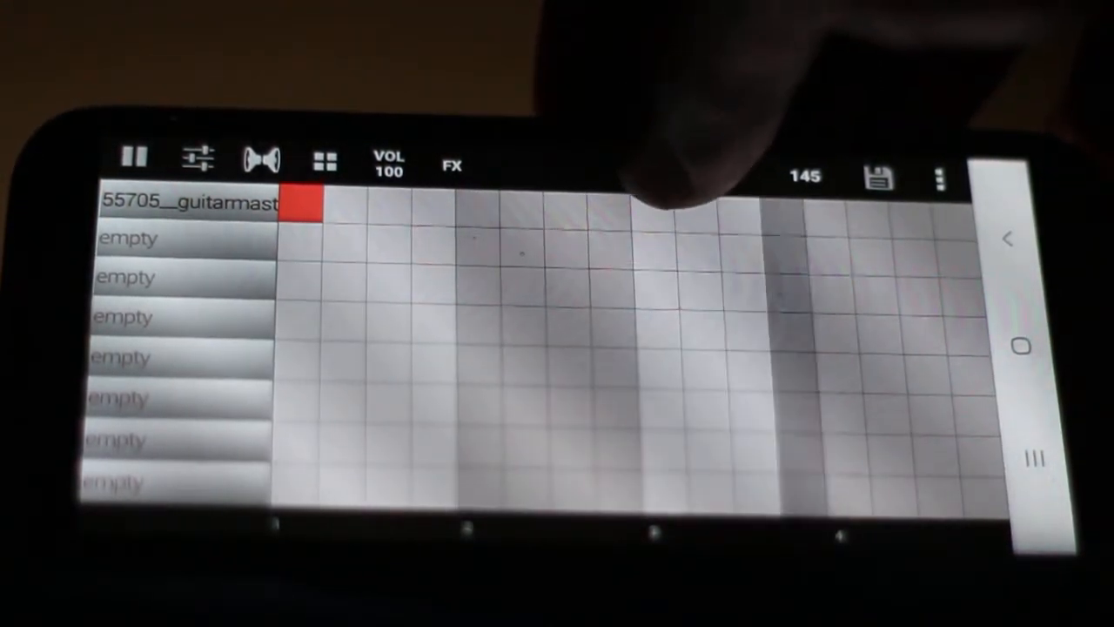
- Enter a short C#5, C-5, D#5 melody on the guitar track's piano roll
click(664, 202)
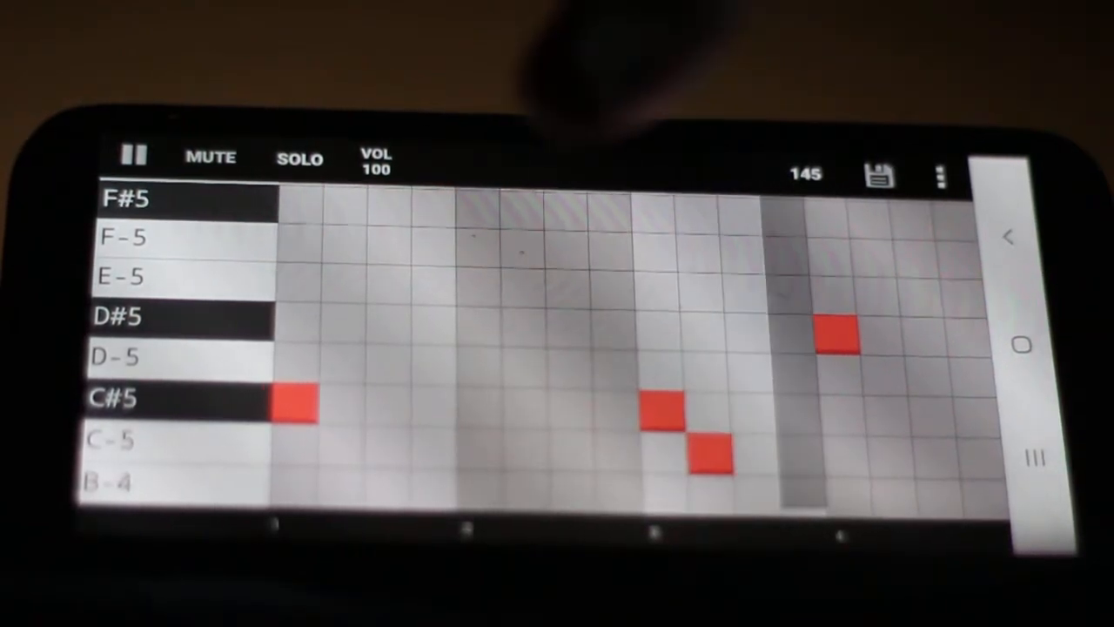
- Lower the guitar track volume fader to 70 in the mixer and return to the step grid
scroll(down, 3)
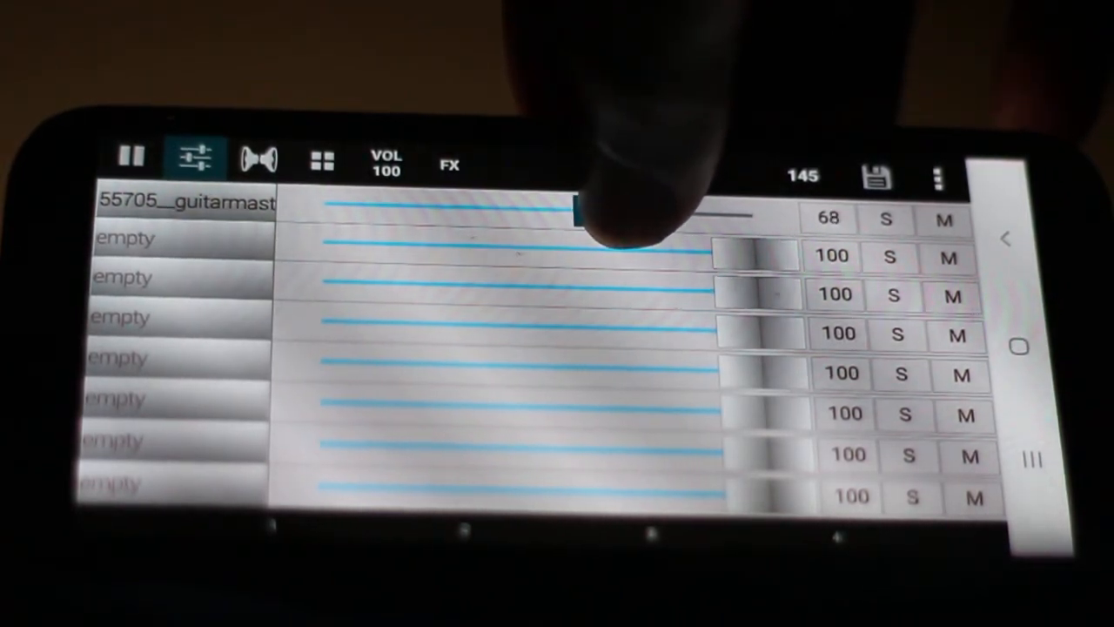
drag(575, 213, 623, 212)
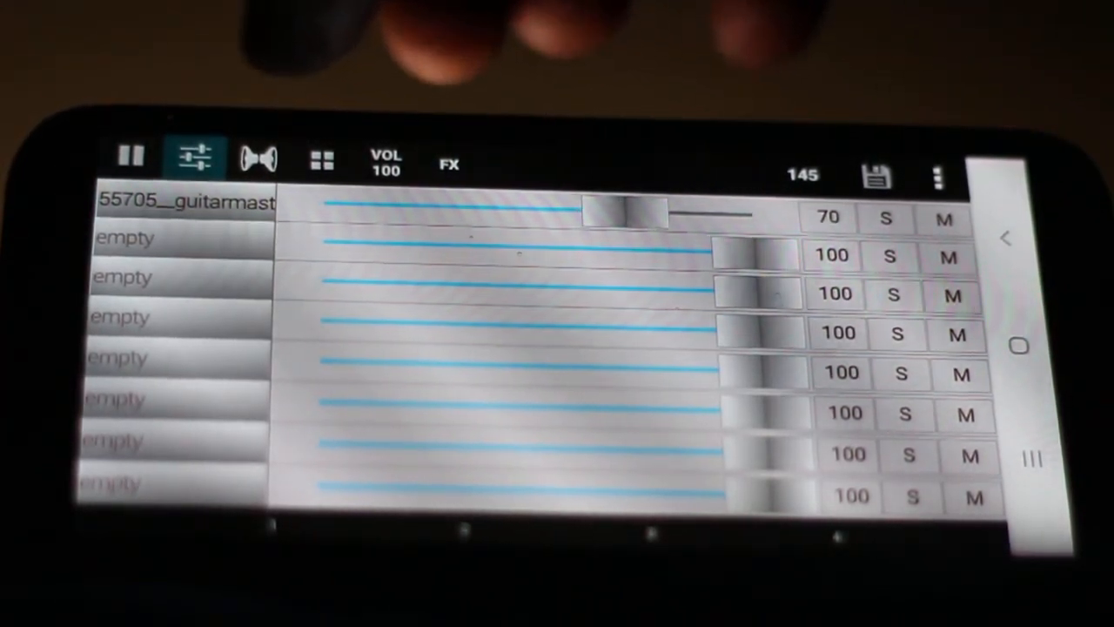
click(321, 160)
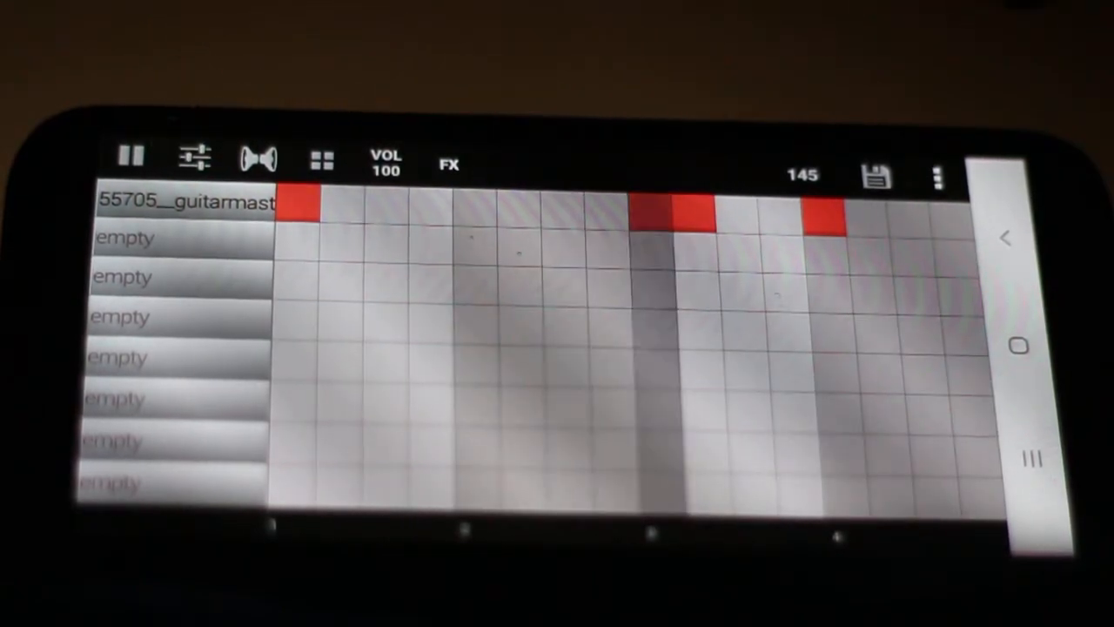